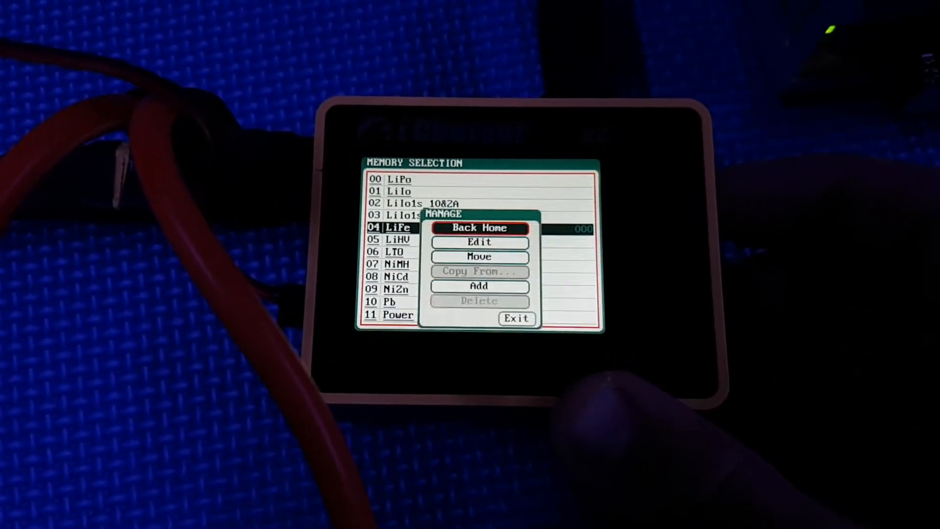
Highlight Add in the memory Manage menu to begin a new preset.
key("Down")
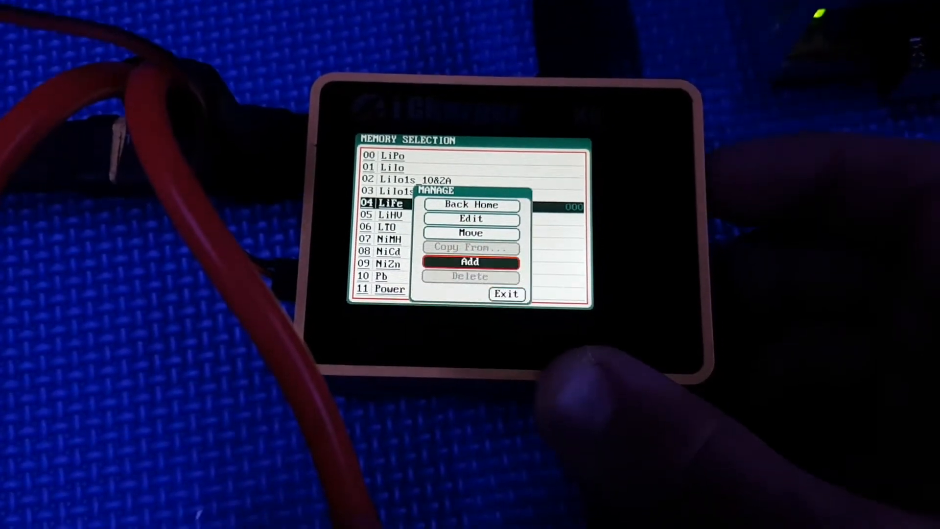
left_click(471, 262)
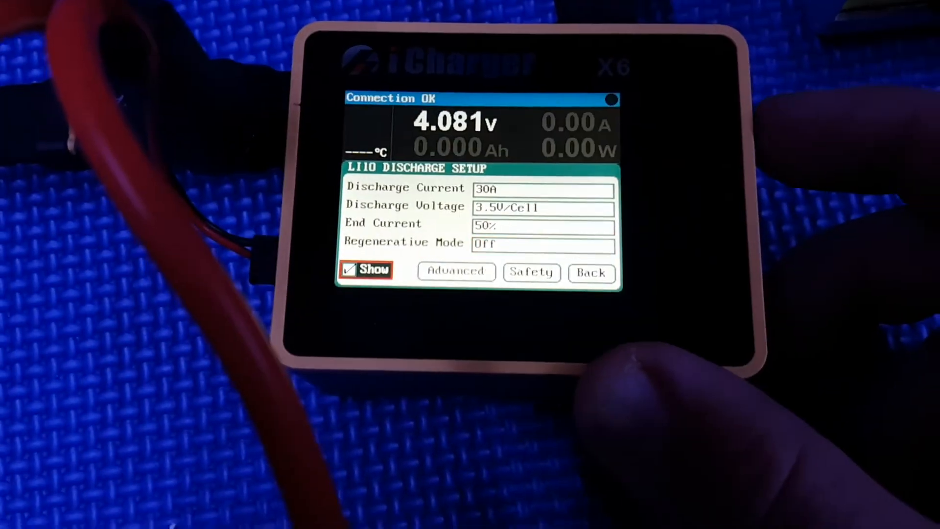
Save the LiIo1s preset with its 30A discharge current.
left_click(454, 271)
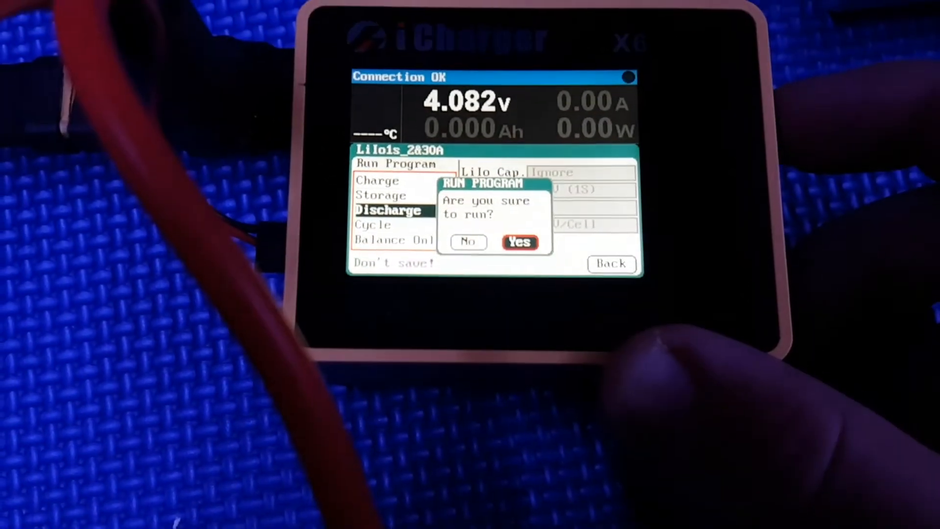
Confirm Yes to start the LiIo1s_2&30A discharge run.
left_click(519, 242)
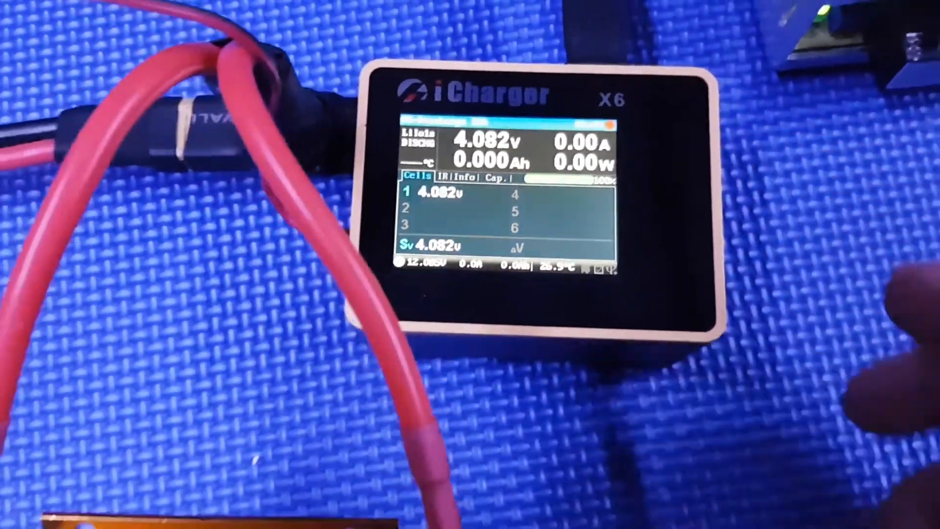